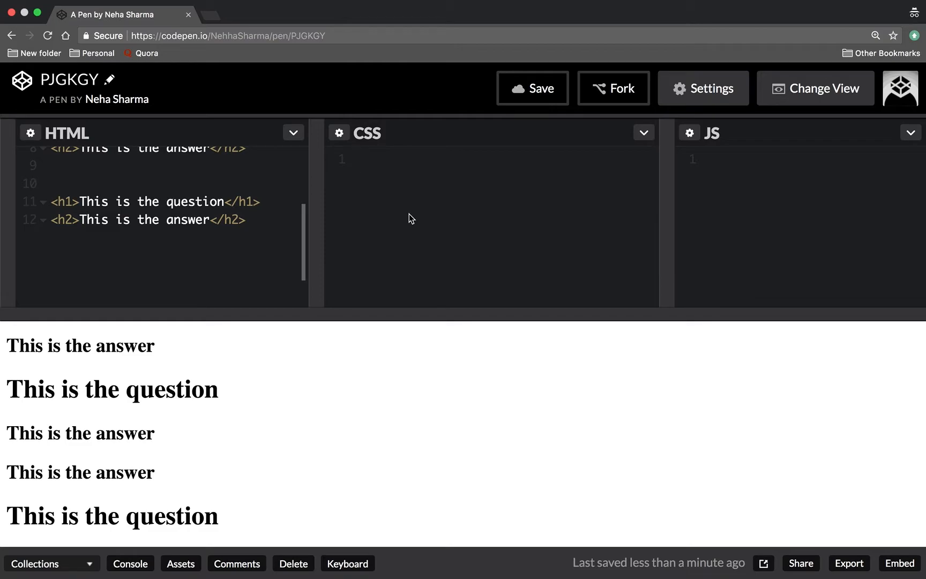
Step: Choose the editor layout that places the rendered preview beside the stacked HTML, CSS and JS panes
{"action": "left_click", "coordinate": [360, 160]}
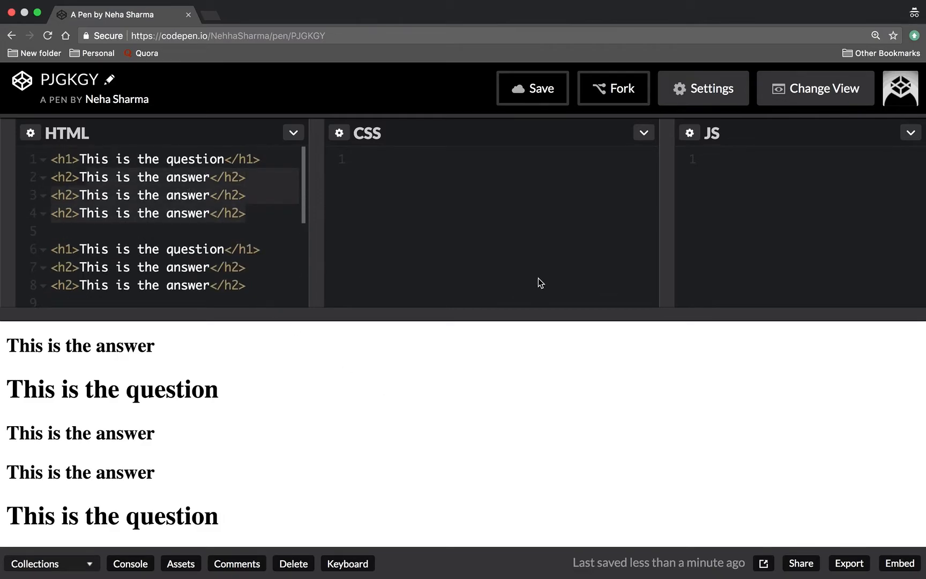
{"action": "left_click", "coordinate": [818, 88]}
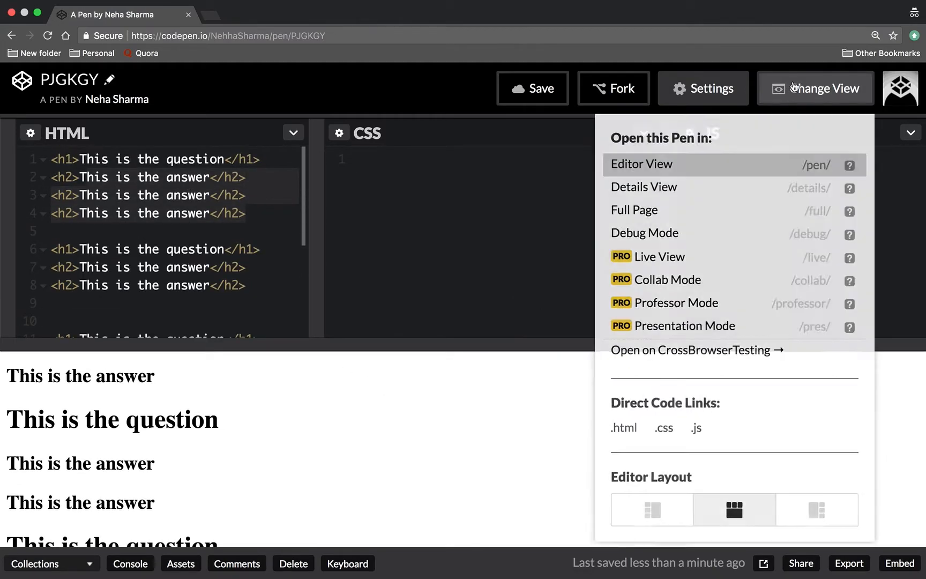
{"action": "mouse_move", "coordinate": [670, 281]}
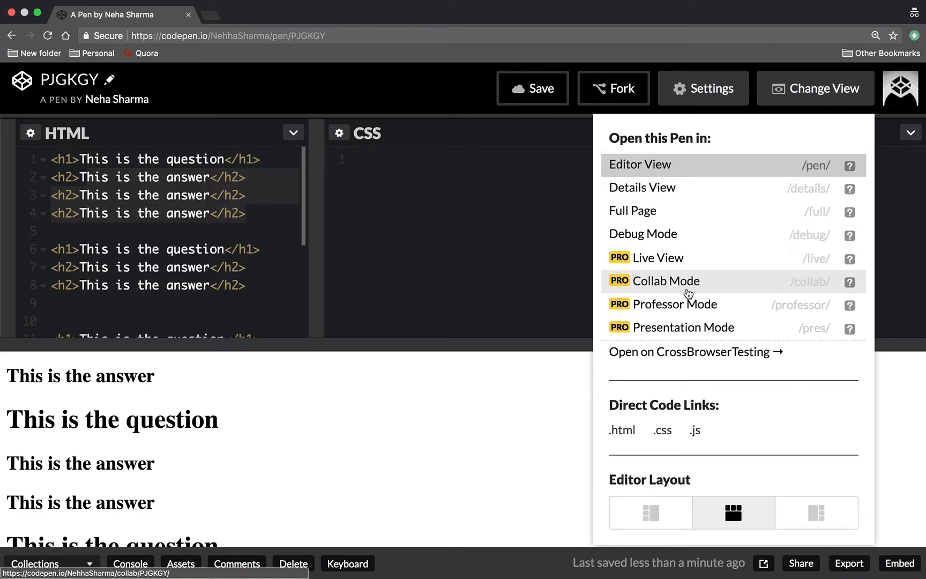
{"action": "mouse_move", "coordinate": [823, 131]}
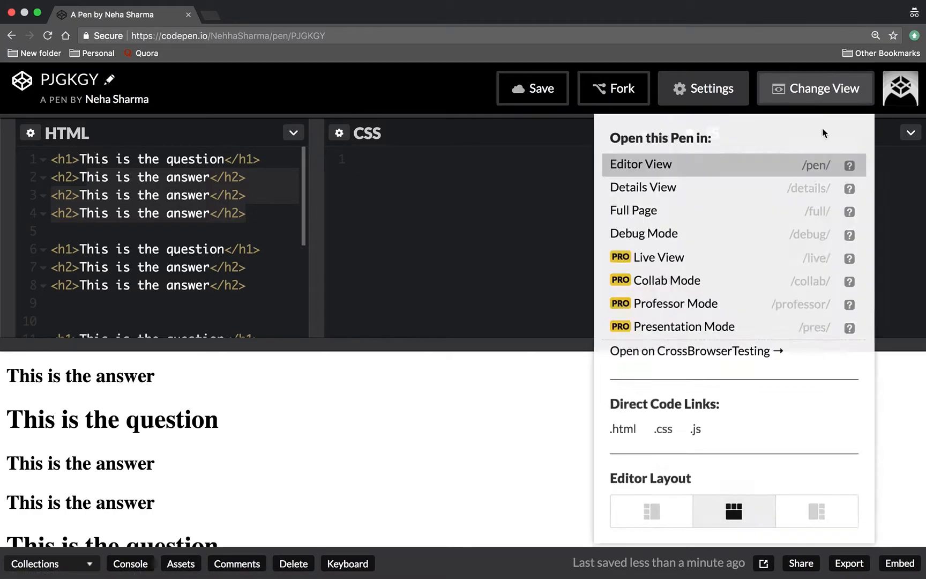
{"action": "left_click", "coordinate": [817, 511]}
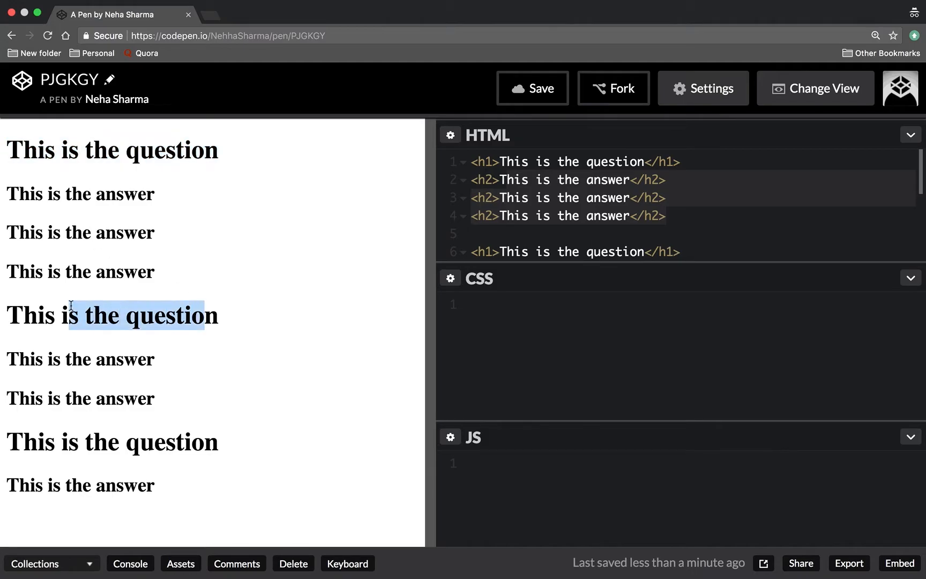
{"action": "mouse_move", "coordinate": [117, 480]}
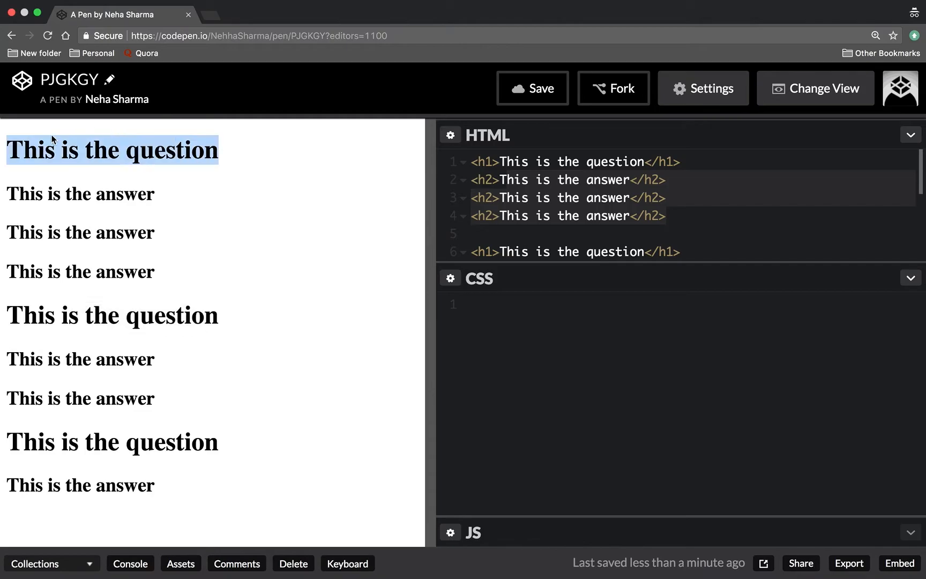
Step: Add a body rule with counter-reset: x to the empty stylesheet
{"action": "double_click", "coordinate": [175, 315]}
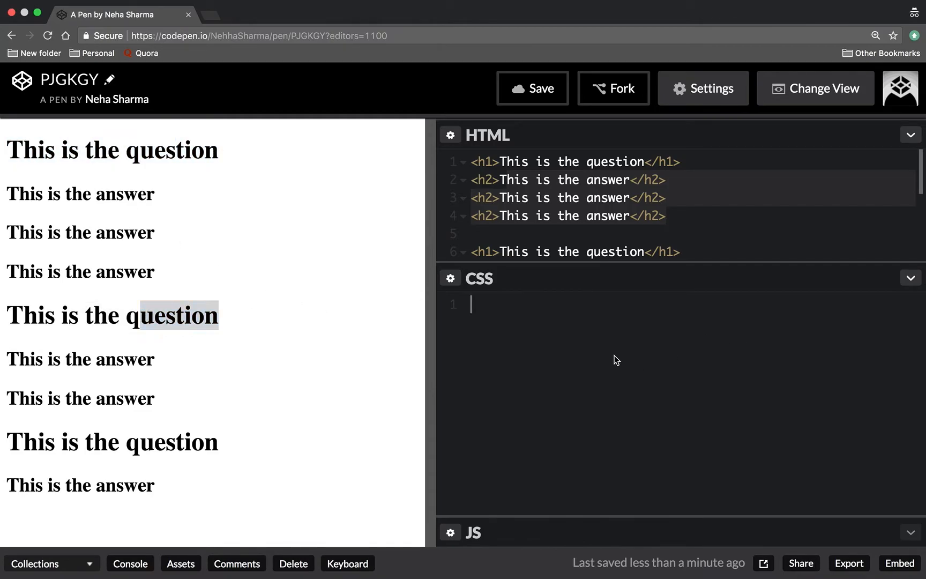
{"action": "type", "text": "body{}"}
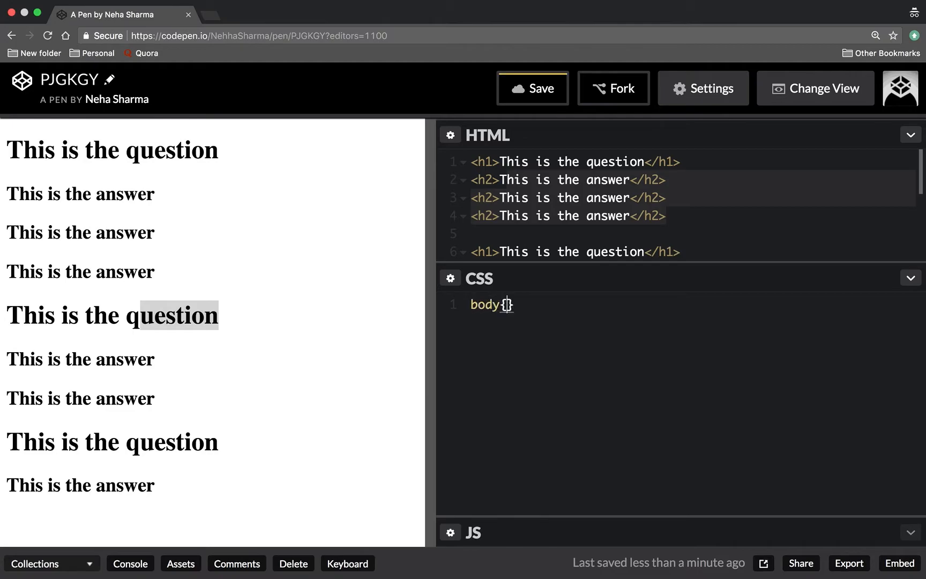
{"action": "type", "text": "counter"}
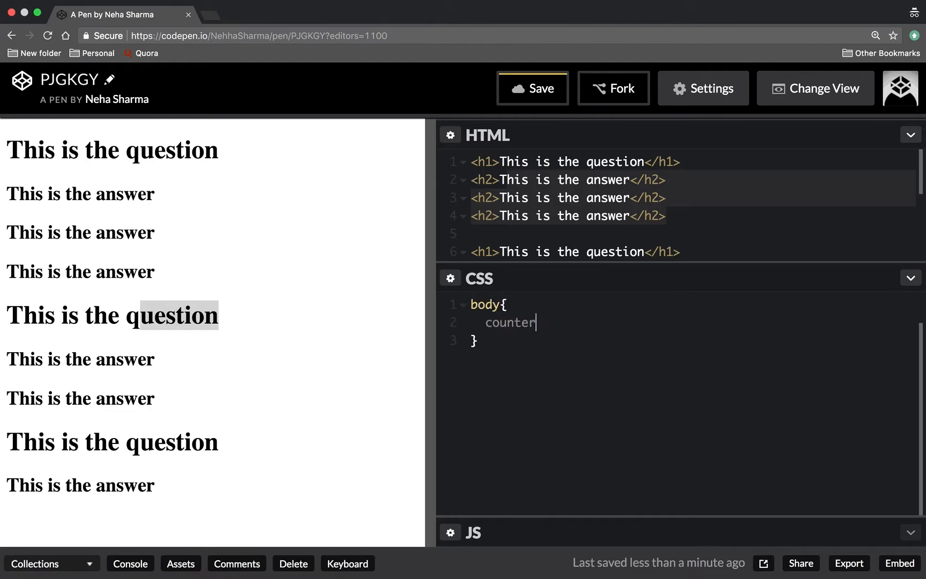
{"action": "type", "text": "-reset"}
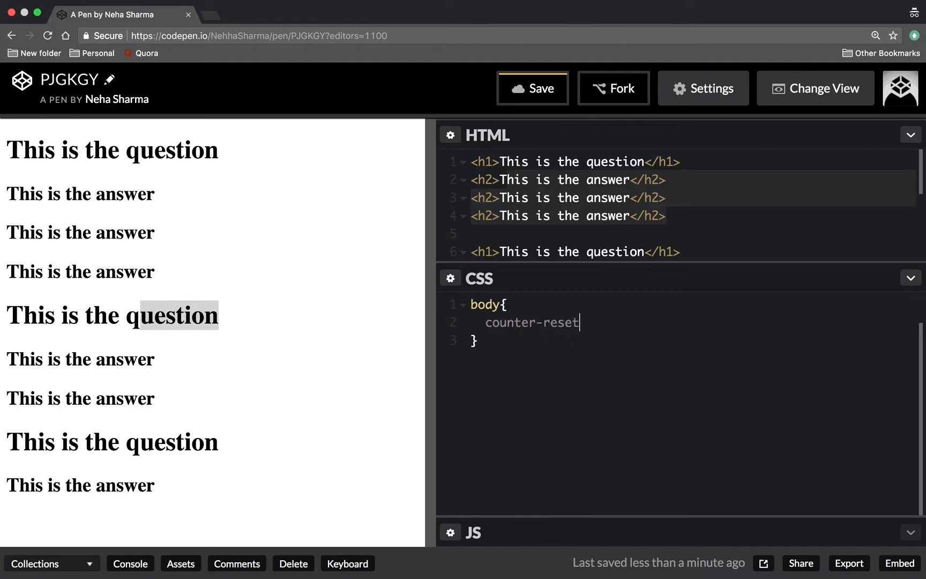
{"action": "type", "text": ":"}
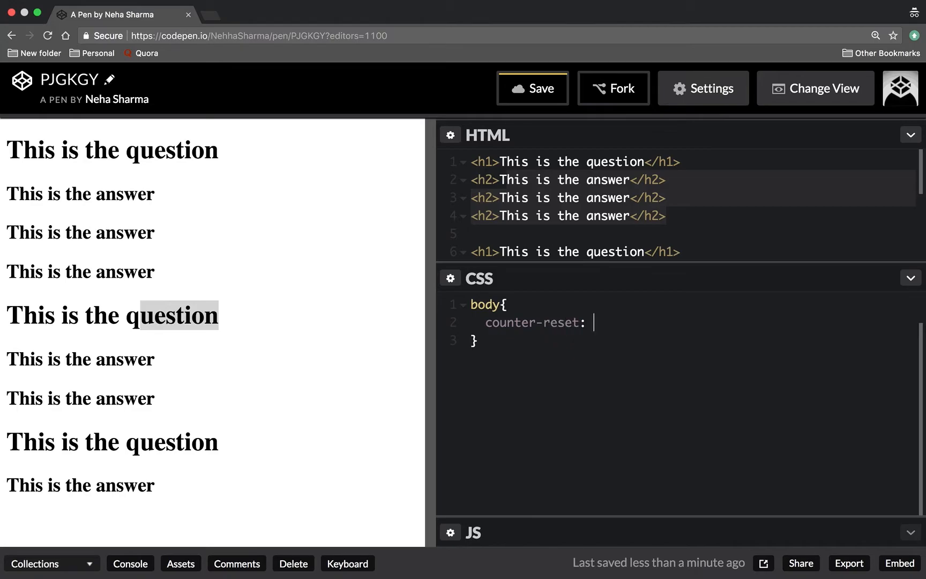
{"action": "type", "text": "x;"}
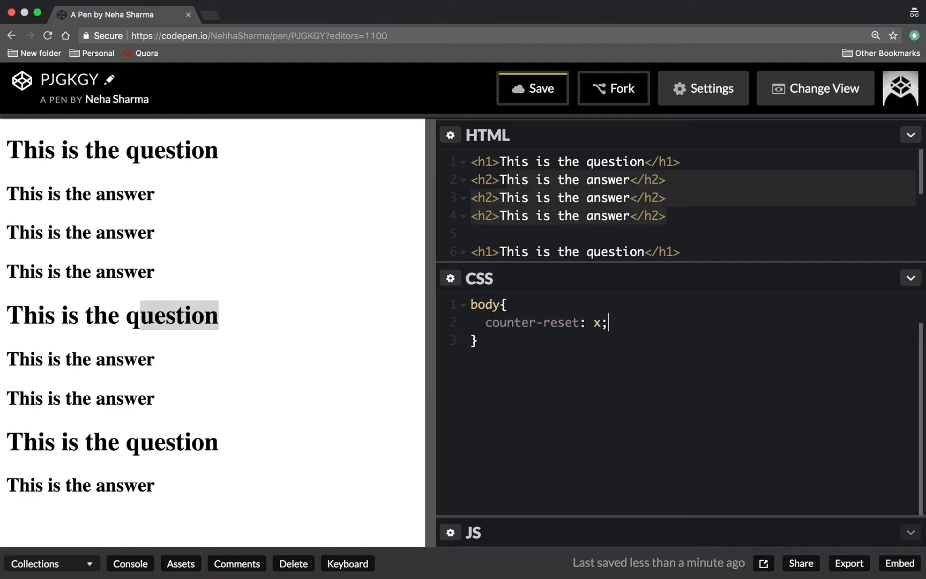
Step: Add an h1::before rule with counter-increment: x and content starting with "Q" and the counter
{"action": "type", "text": "h1::befor"}
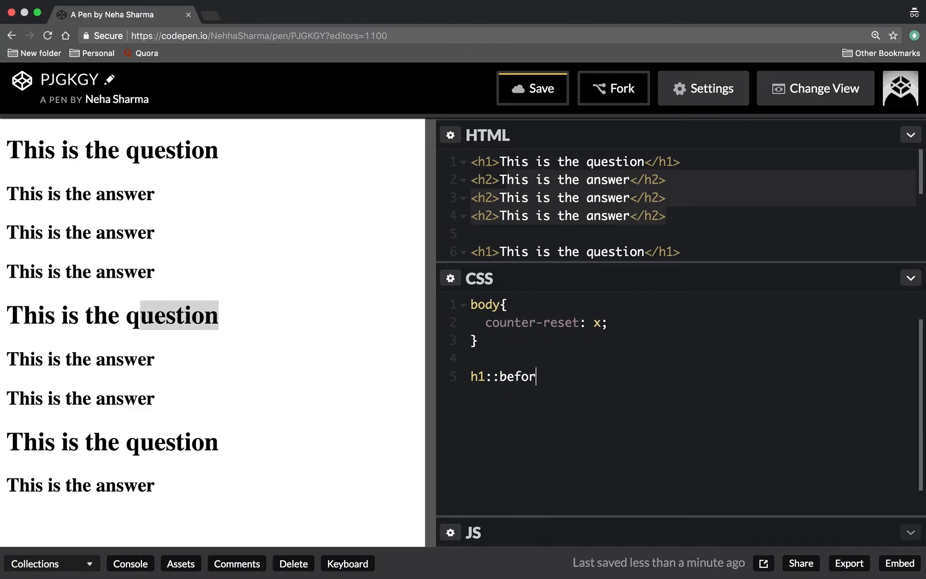
{"action": "type", "text": "e{"}
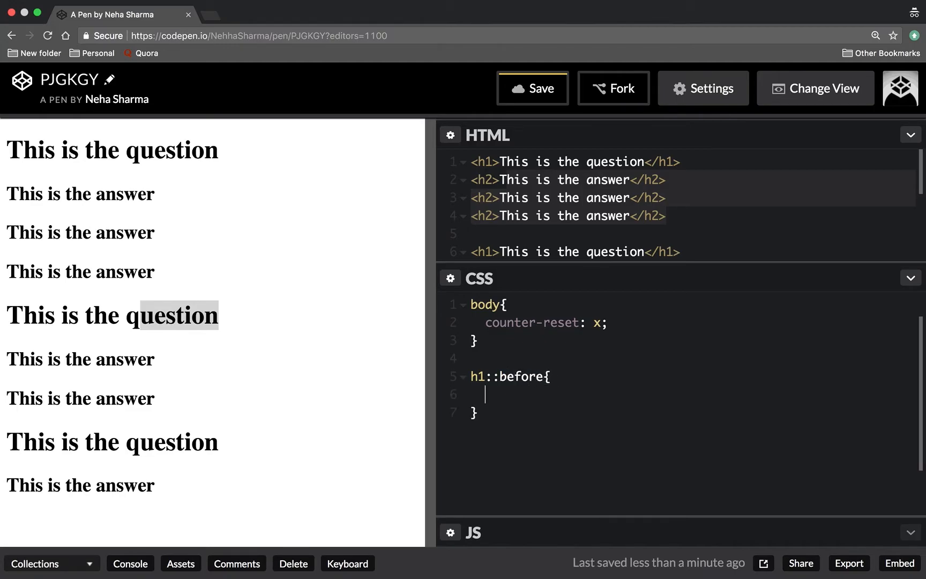
{"action": "type", "text": "counter-"}
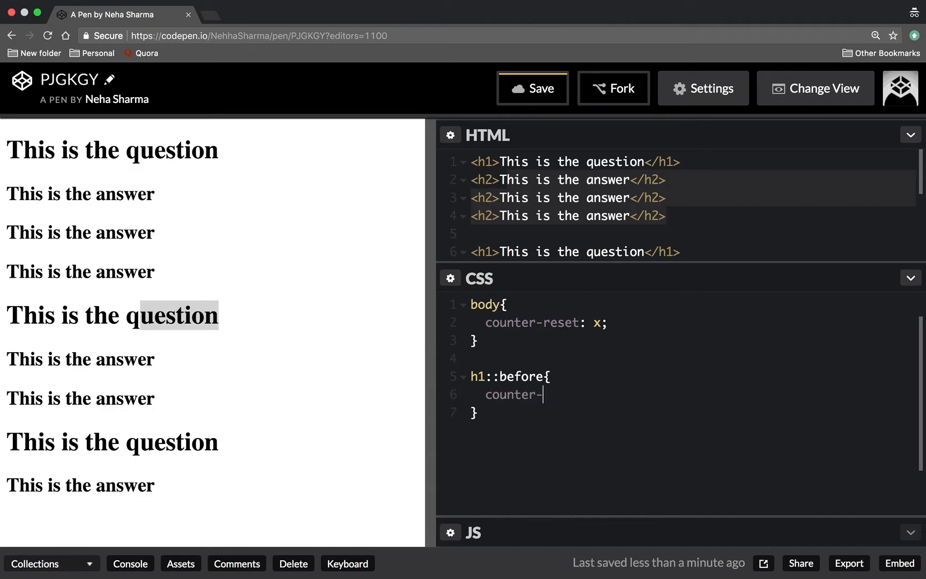
{"action": "type", "text": "increment"}
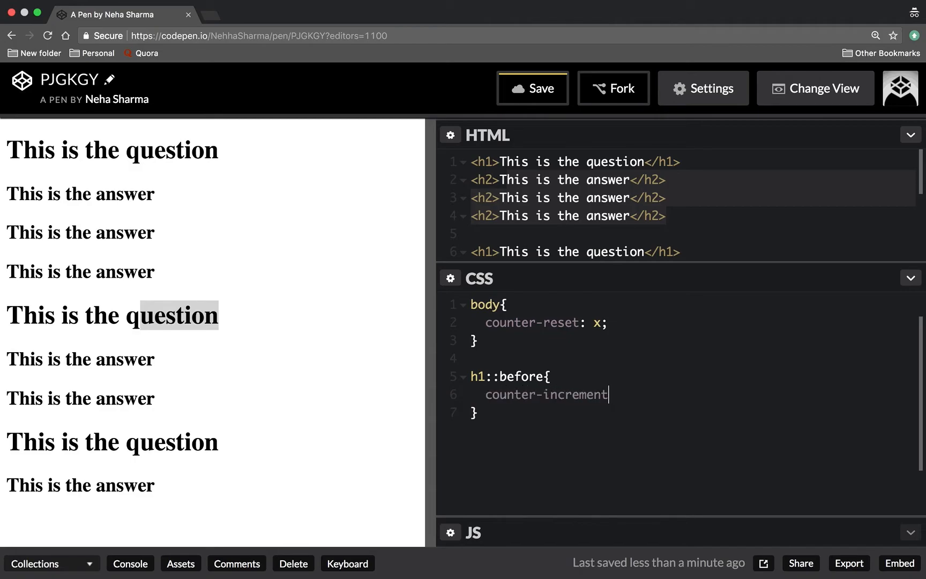
{"action": "type", "text": ": x;"}
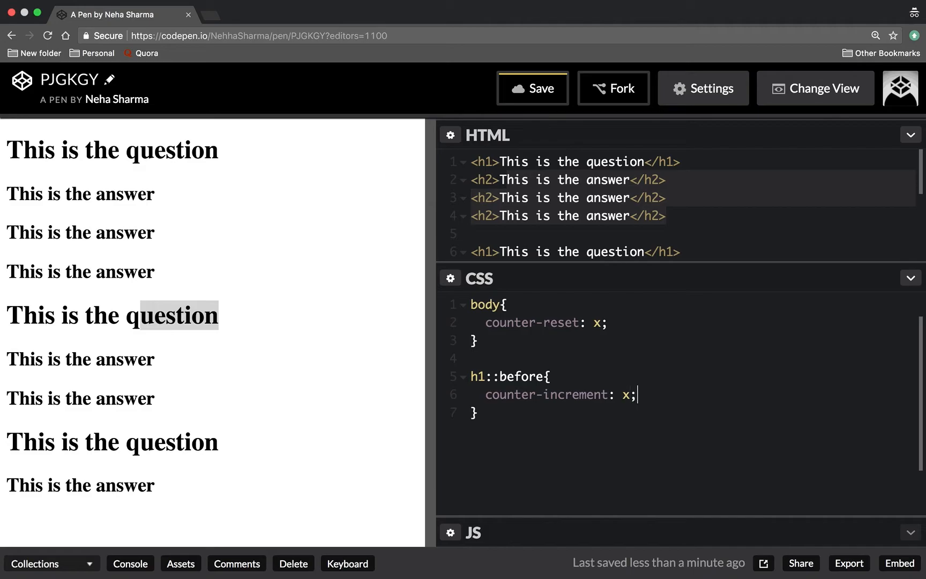
{"action": "type", "text": "cont"}
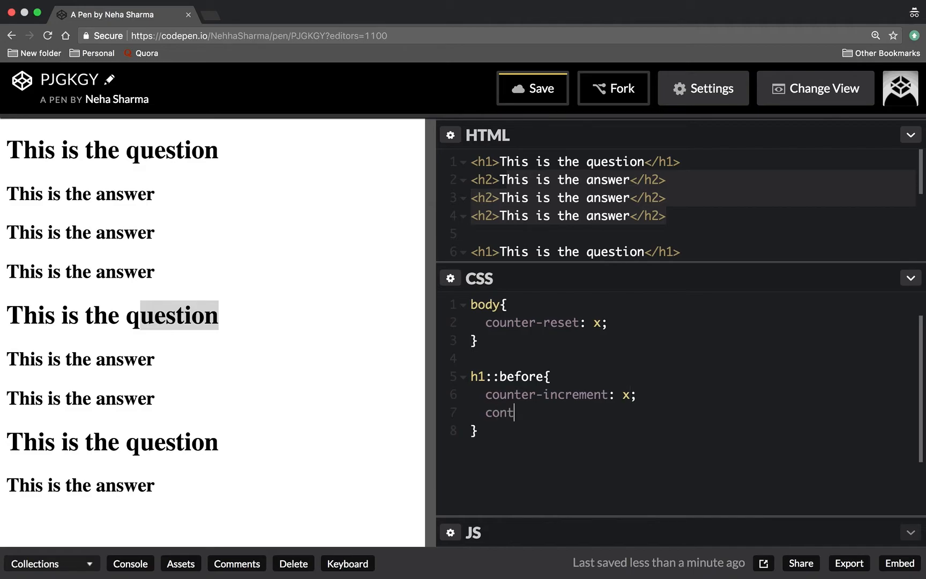
{"action": "type", "text": "ent: counter(x);"}
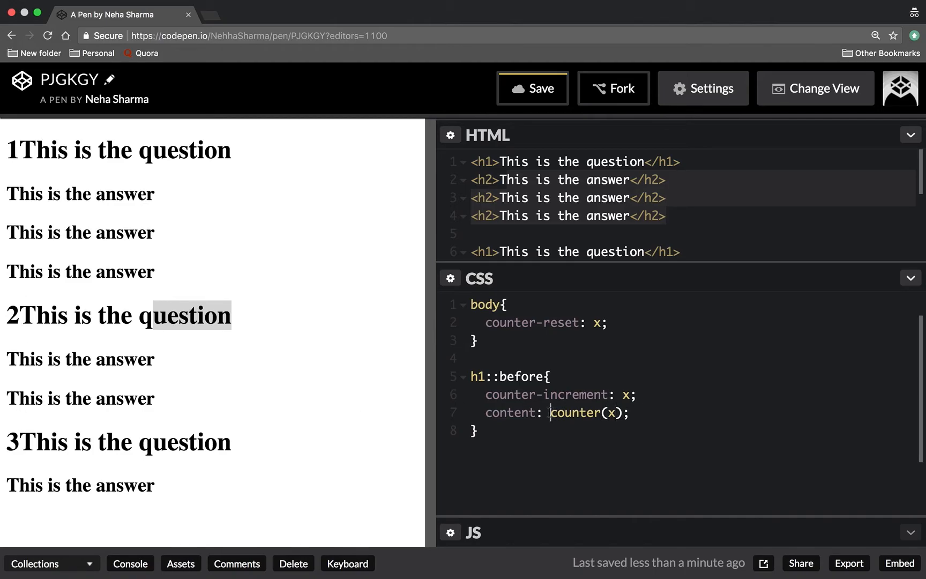
{"action": "type", "text": "\"Q\""}
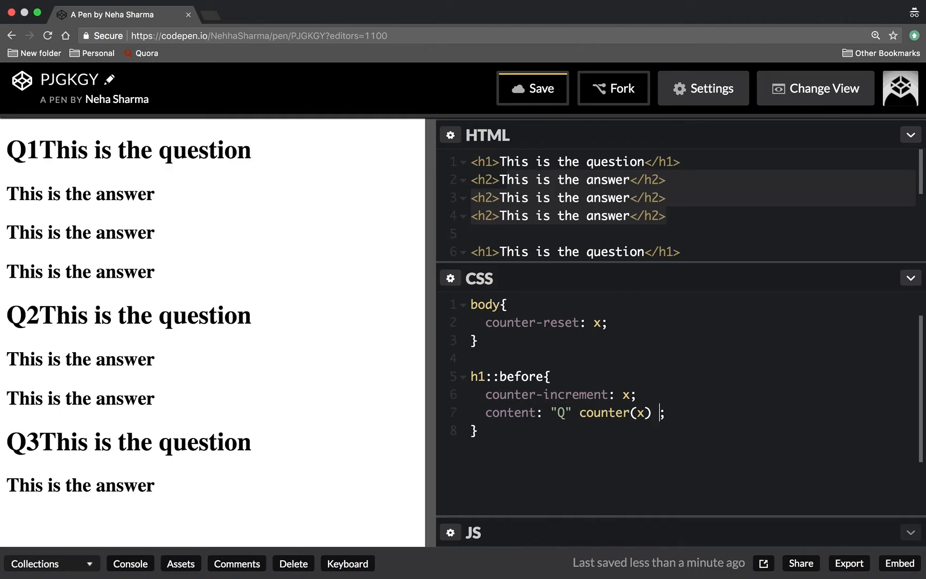
Step: Append a " " string to the h1::before content so headings read Q1, Q2, Q3 with a space
{"action": "type", "text": "\" \""}
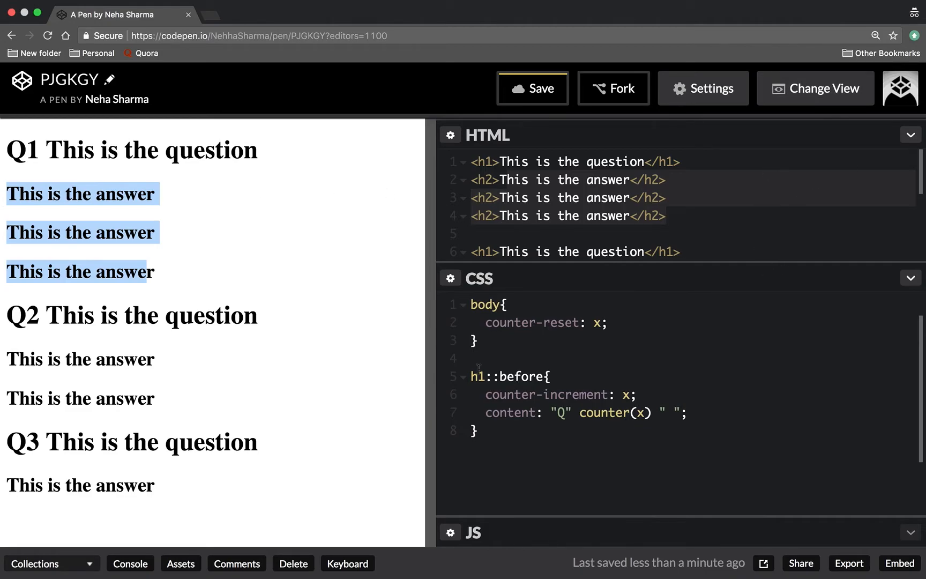
Step: Add h1 { counter-reset: y } and an h2::before rule incrementing and showing counter y
{"action": "type", "text": "h"}
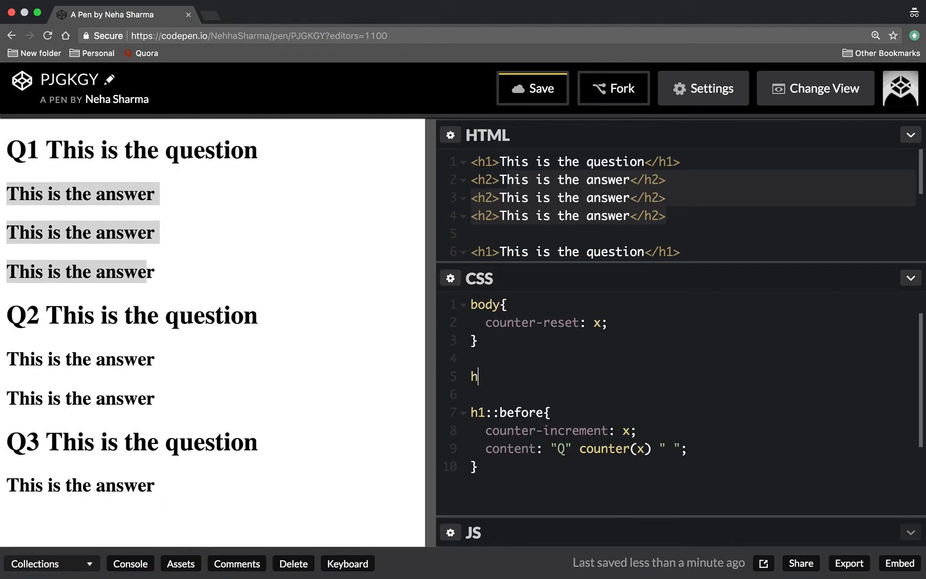
{"action": "type", "text": "1{"}
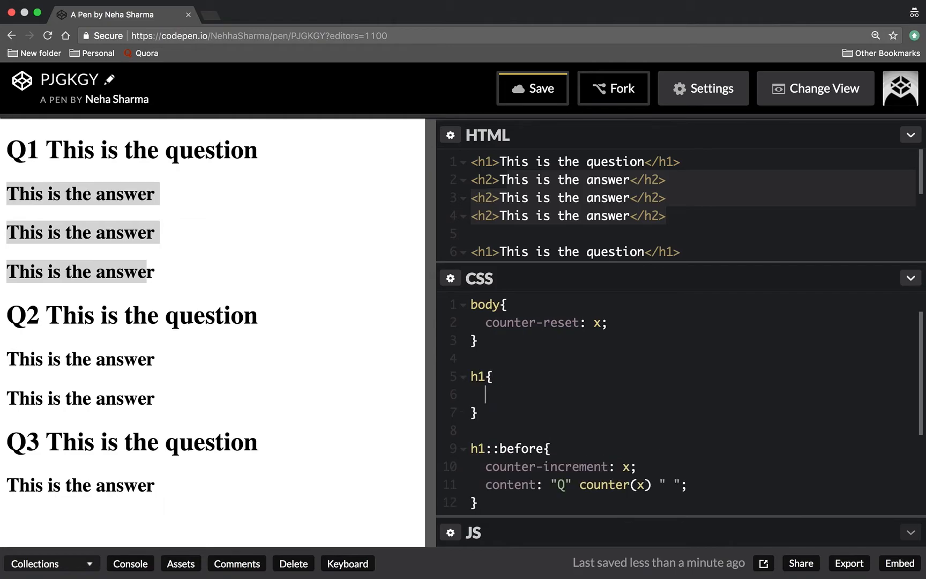
{"action": "type", "text": "coun"}
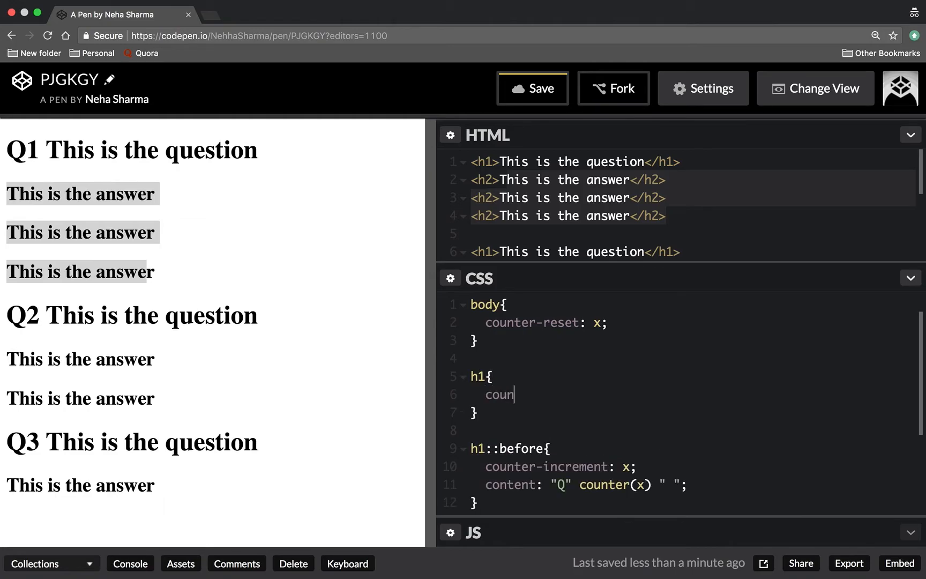
{"action": "type", "text": "ter-reset"}
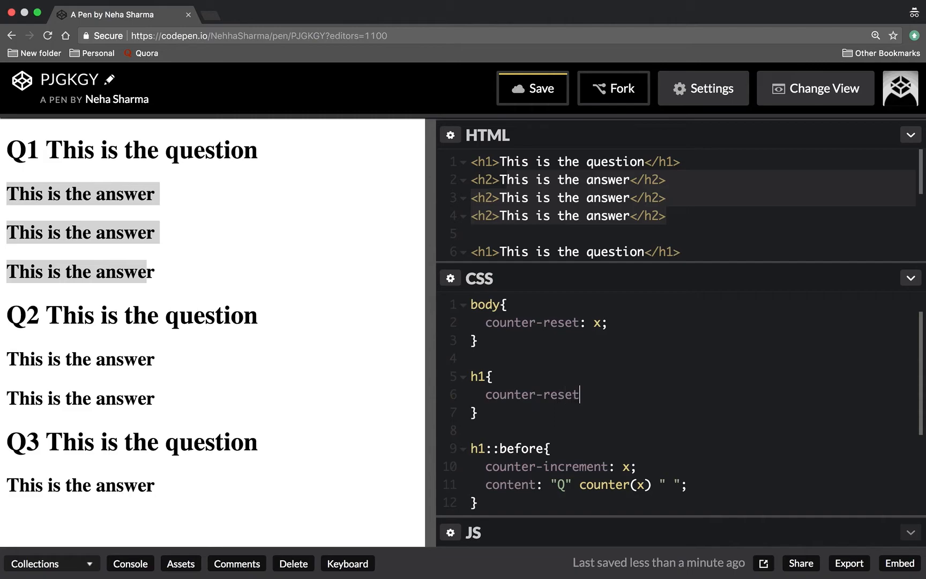
{"action": "type", "text": ": y;"}
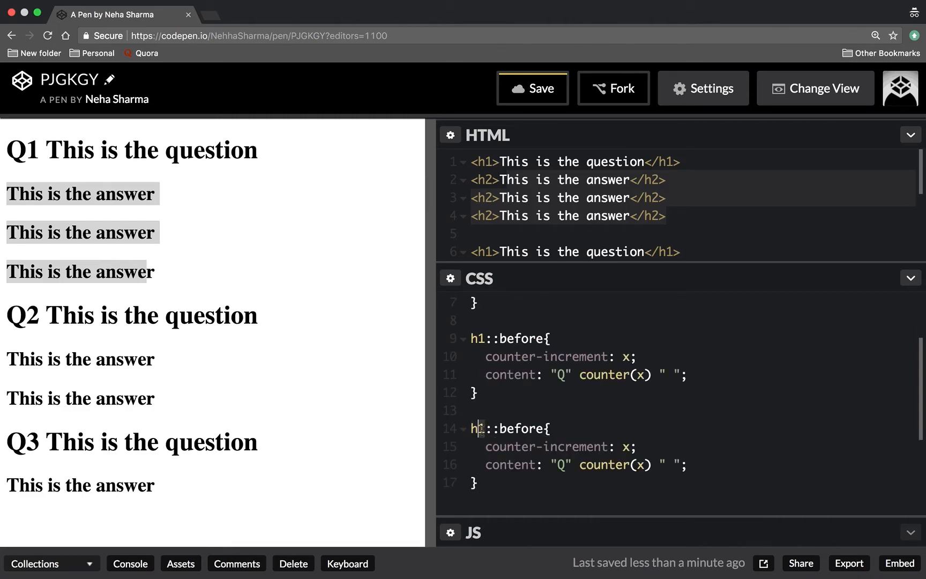
{"action": "type", "text": "2"}
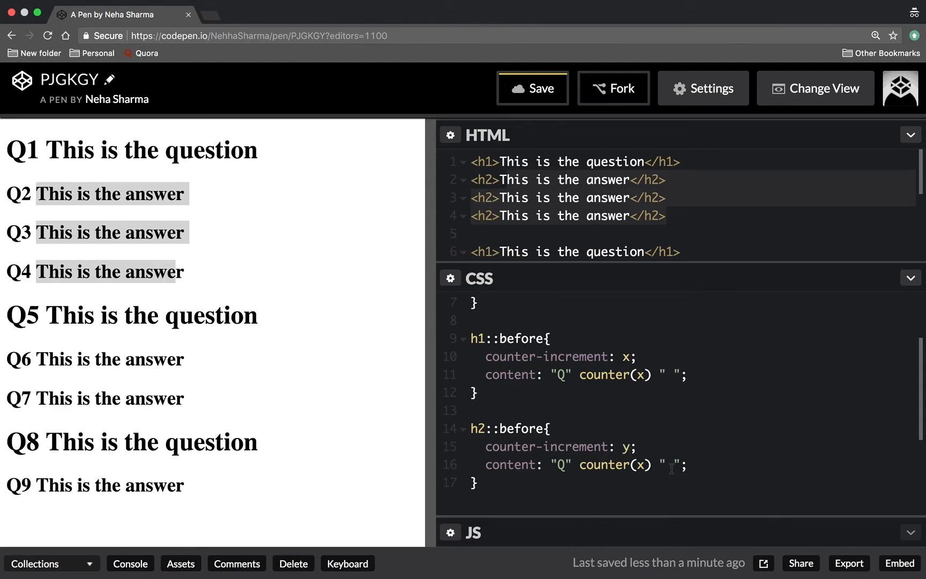
{"action": "type", "text": "y"}
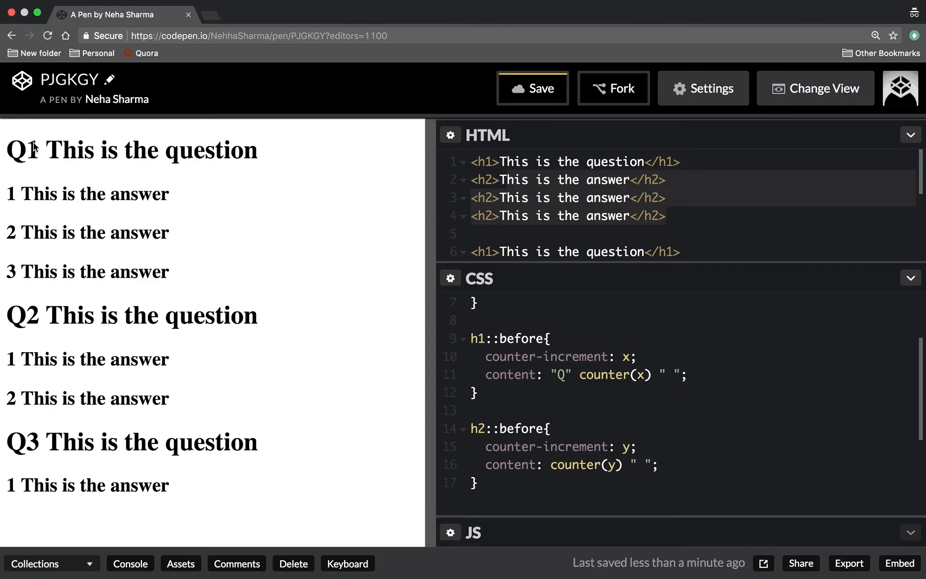
{"action": "mouse_move", "coordinate": [27, 417]}
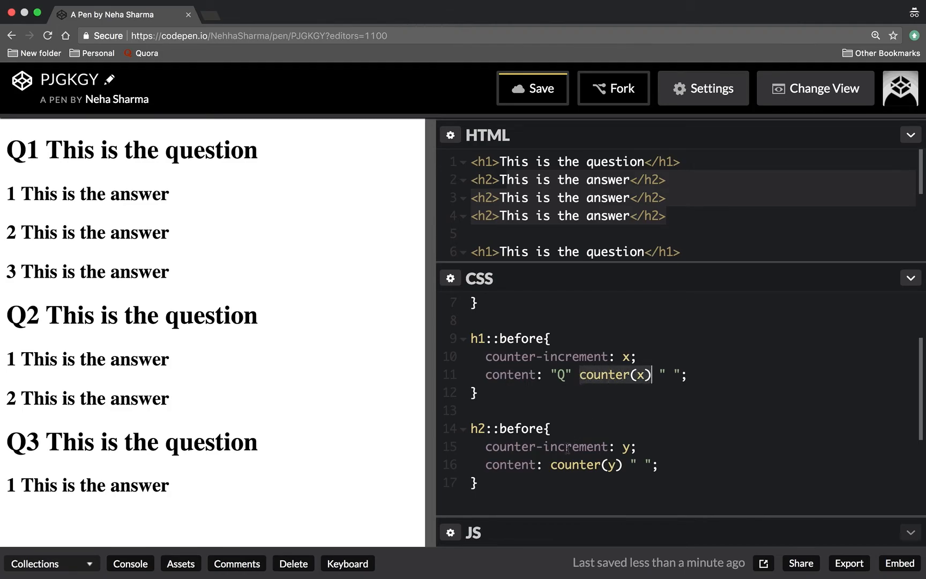
Step: Prefix the h2::before content with counter(x) so answers read 1.1, 1.2, 2.1
{"action": "type", "text": "counter(x) \".\" counter("}
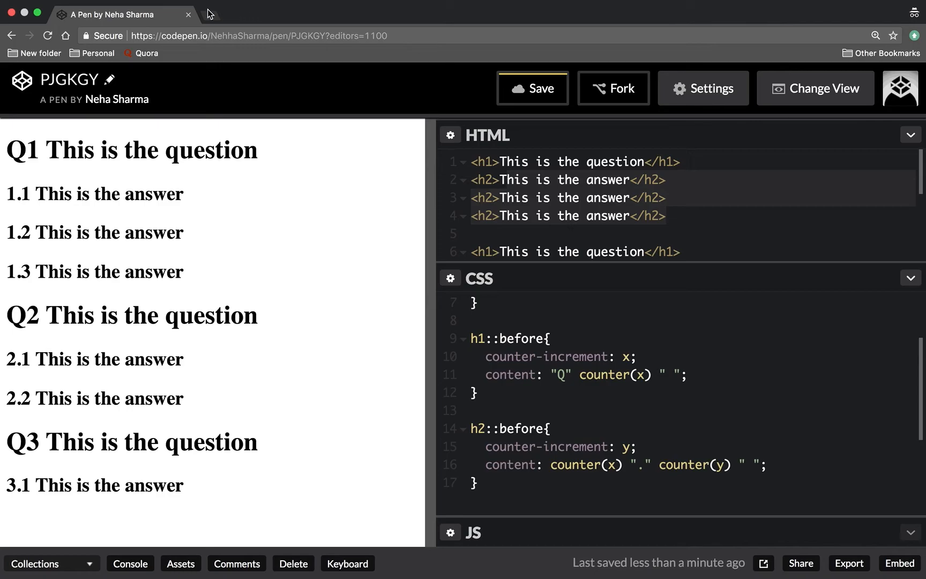
{"action": "mouse_move", "coordinate": [210, 16]}
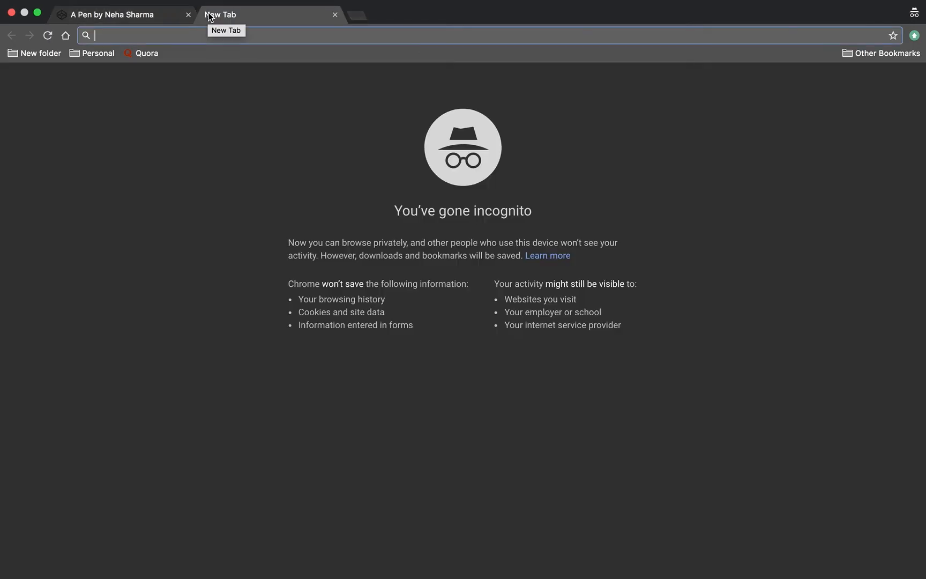
Step: Go to caniuse.com in a new tab and search 'css cou' for CSS counter support
{"action": "type", "text": "cani"}
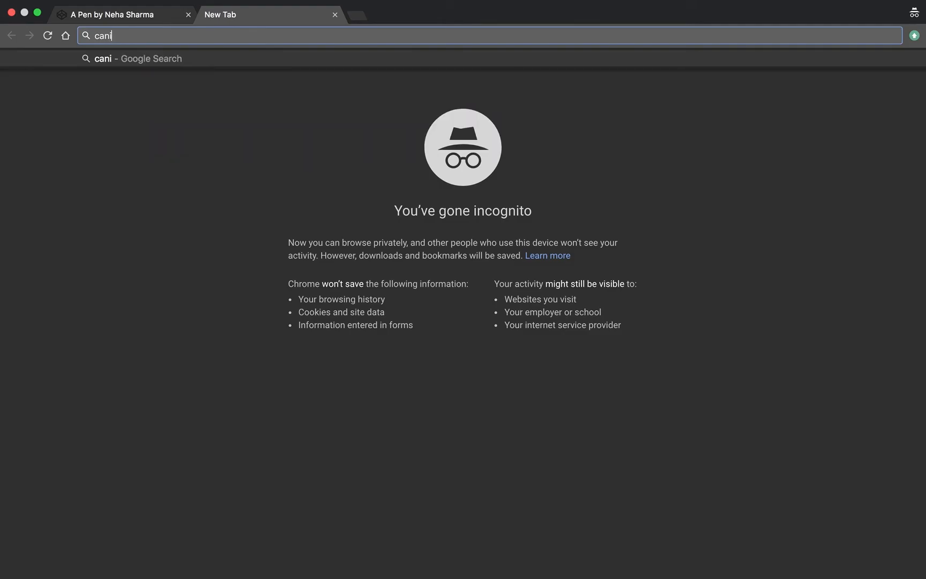
{"action": "type", "text": "use.com"}
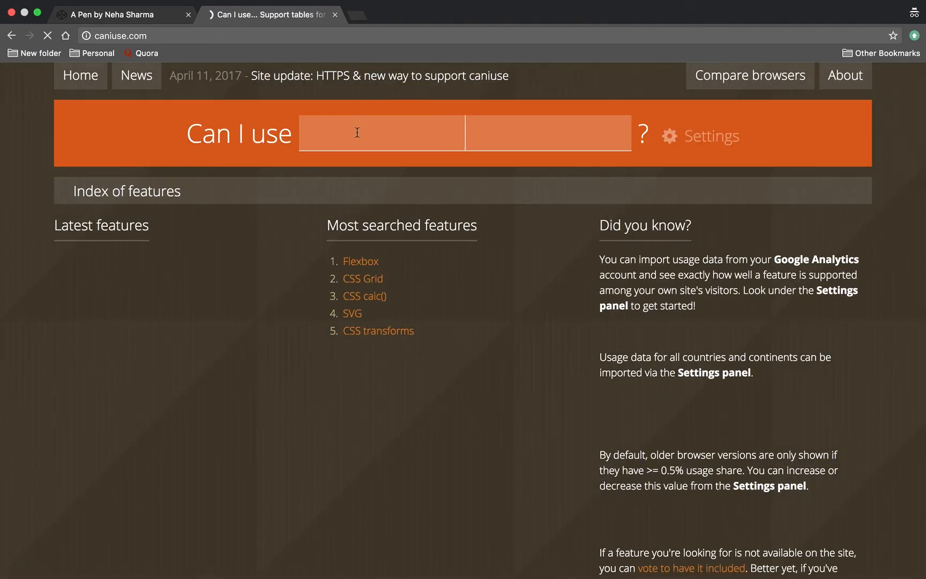
{"action": "type", "text": "css cou"}
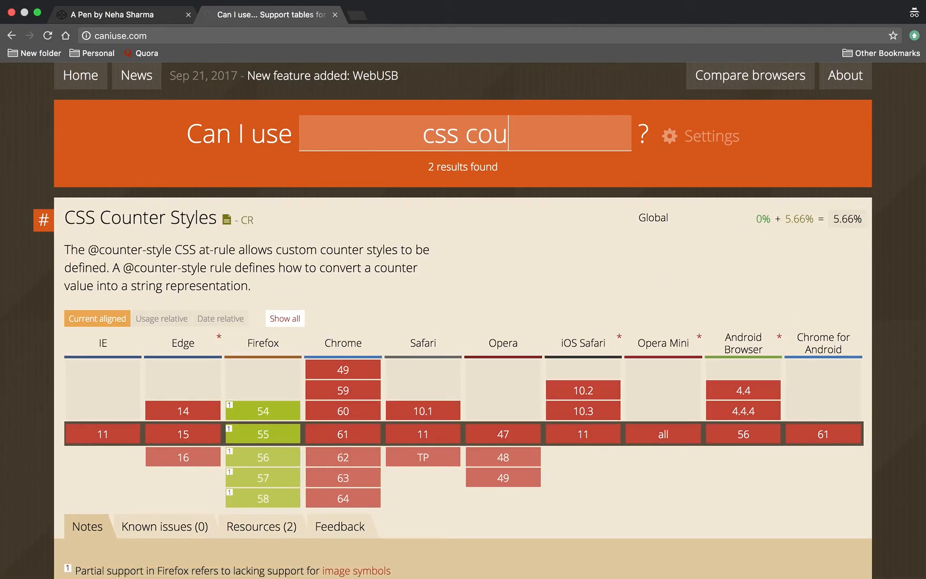